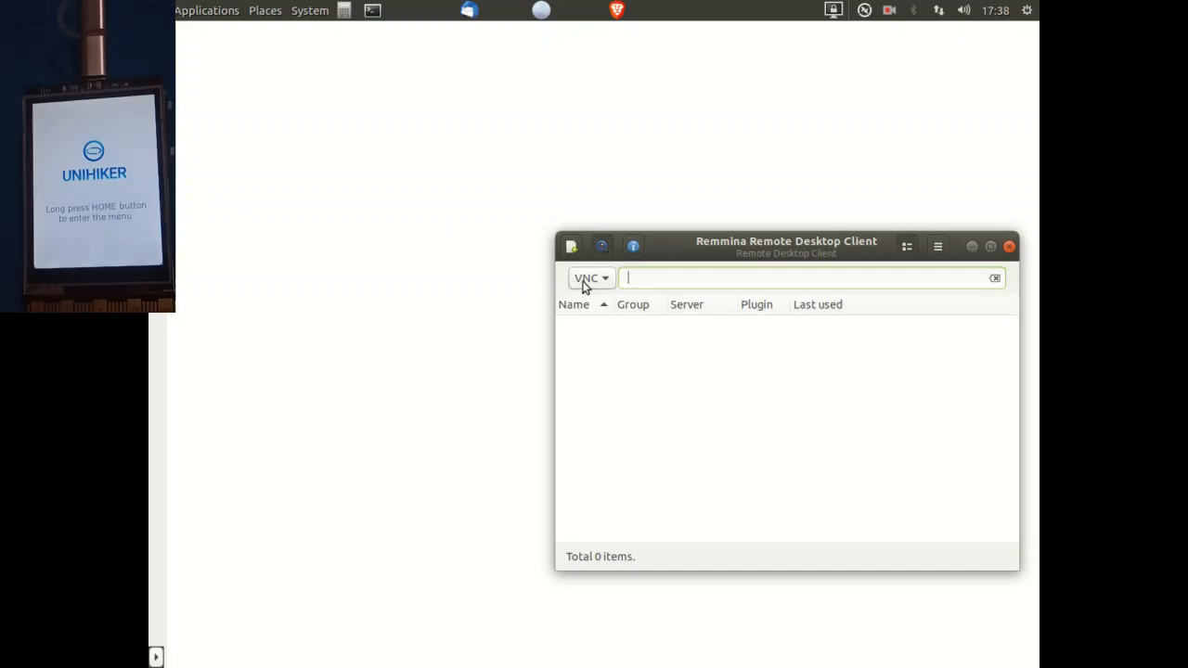
Step: Connect over VNC to 192.168.1.20 and enter the VNC password
{"action": "left_click", "coordinate": [589, 277]}
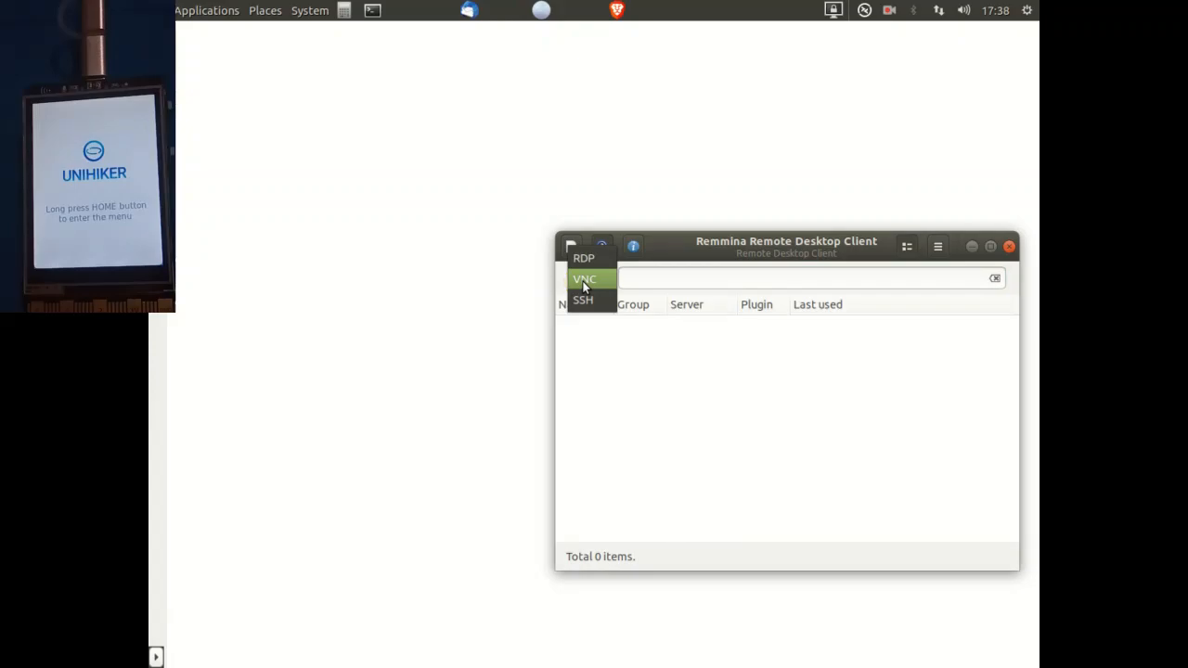
{"action": "left_click", "coordinate": [588, 279]}
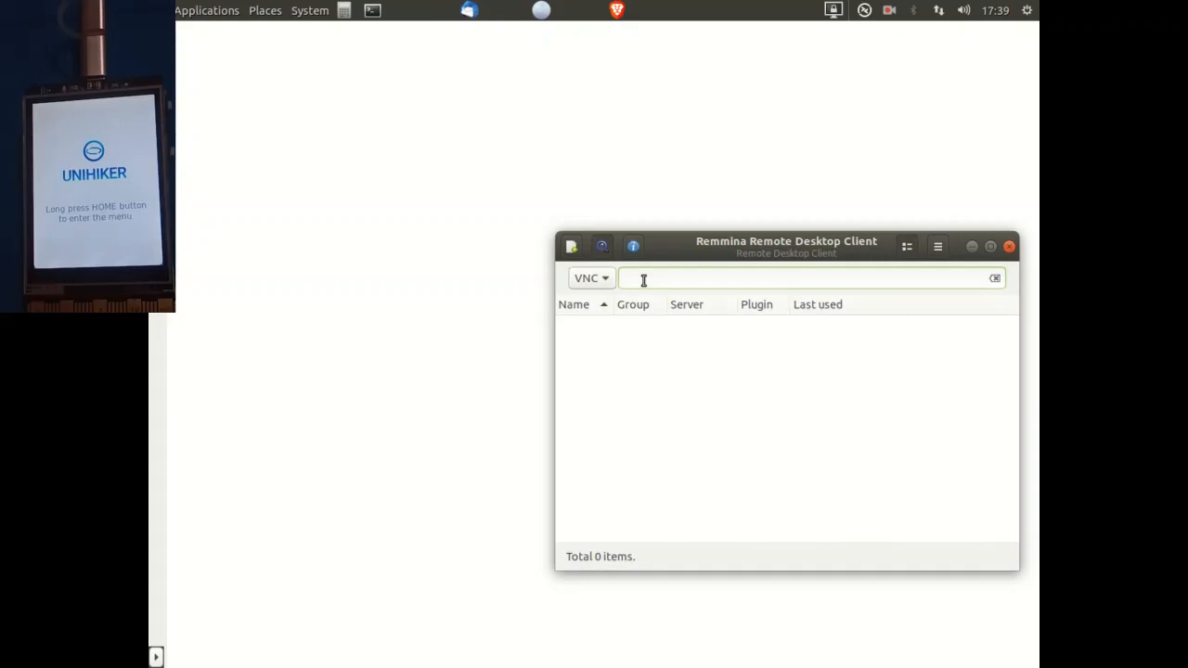
{"action": "left_click", "coordinate": [789, 279]}
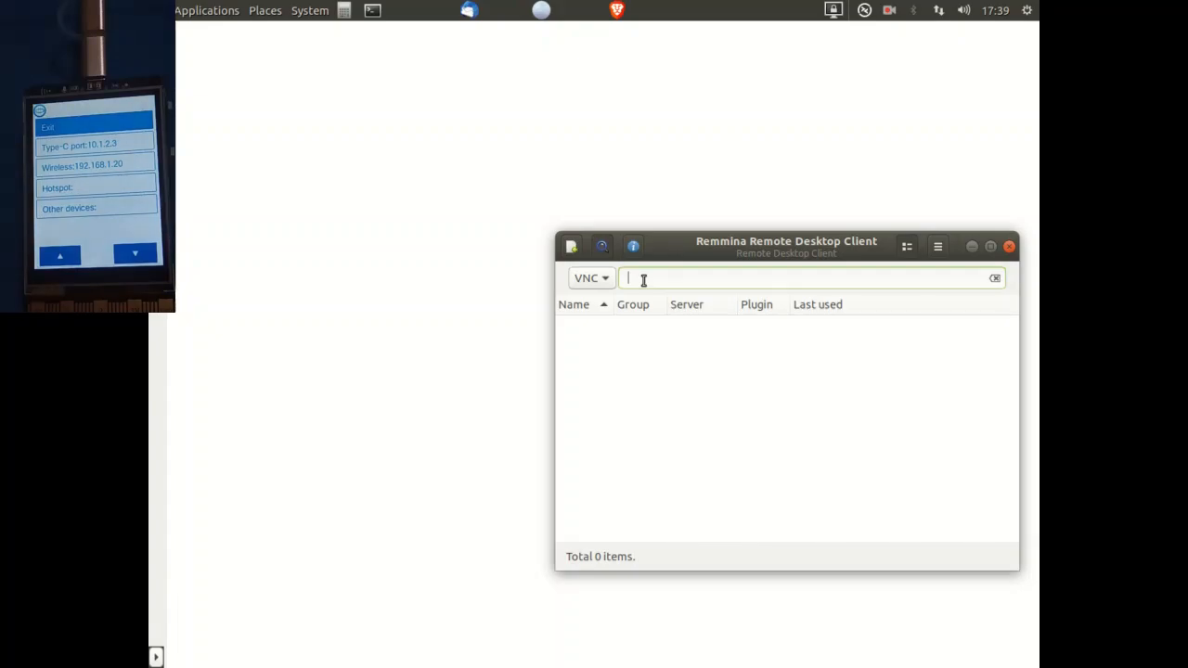
{"action": "type", "text": "19"}
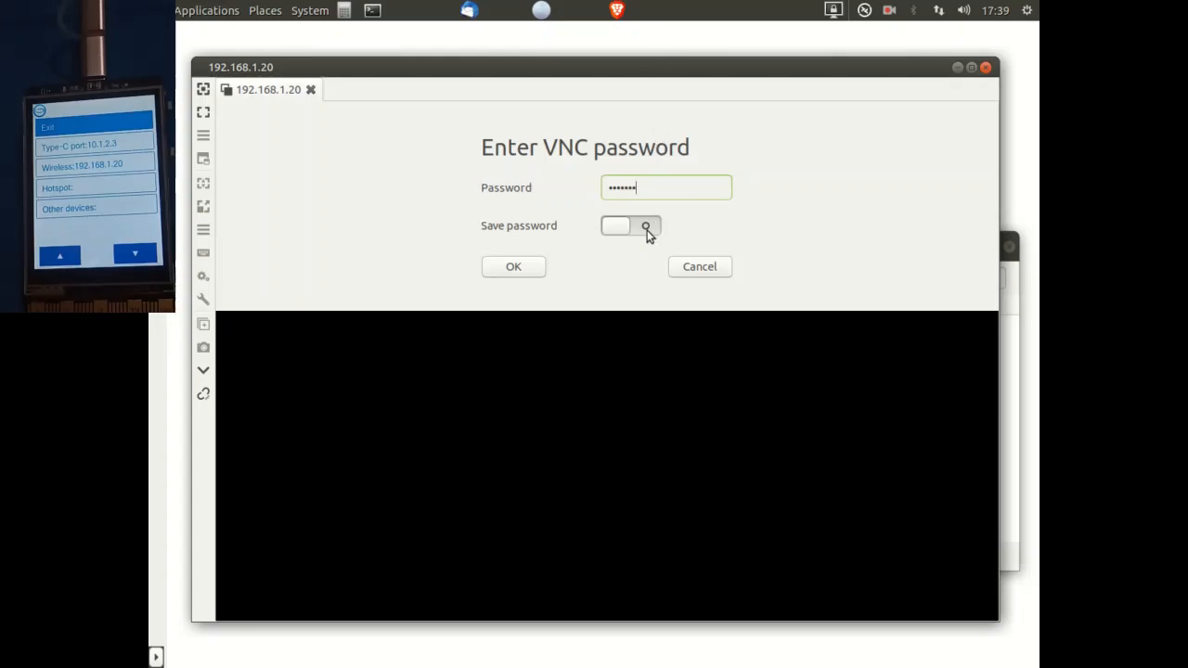
Step: Save the VNC password, confirm the login, and exit the UniHiker menu to its home screen
{"action": "left_click", "coordinate": [631, 225]}
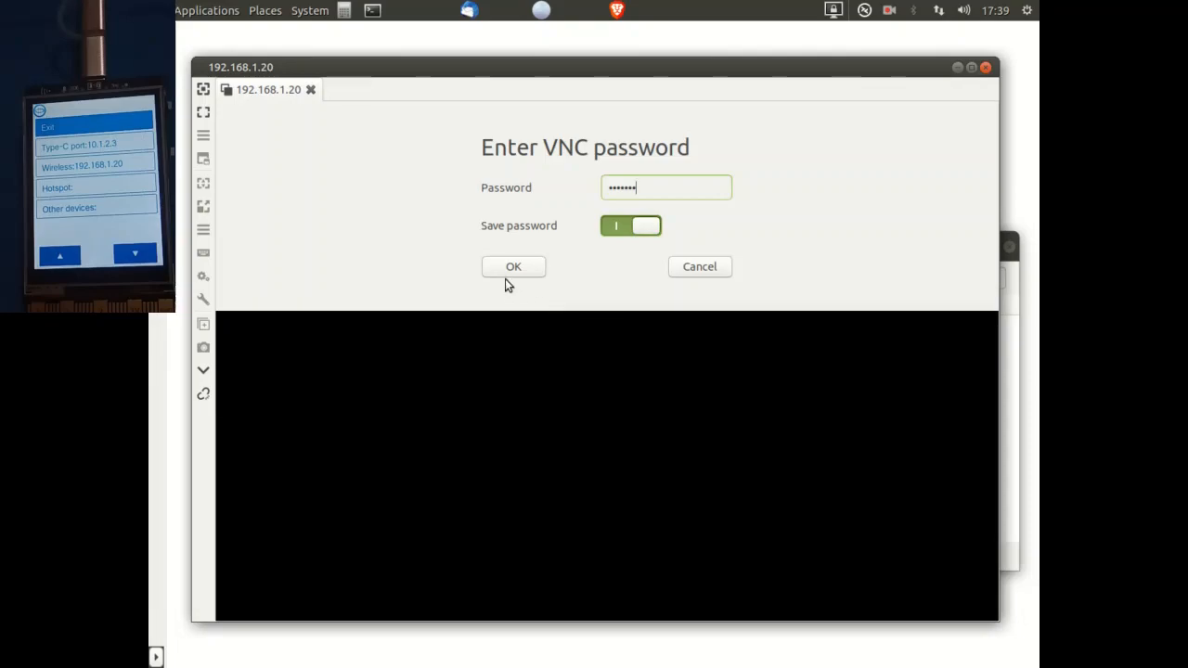
{"action": "left_click", "coordinate": [513, 266]}
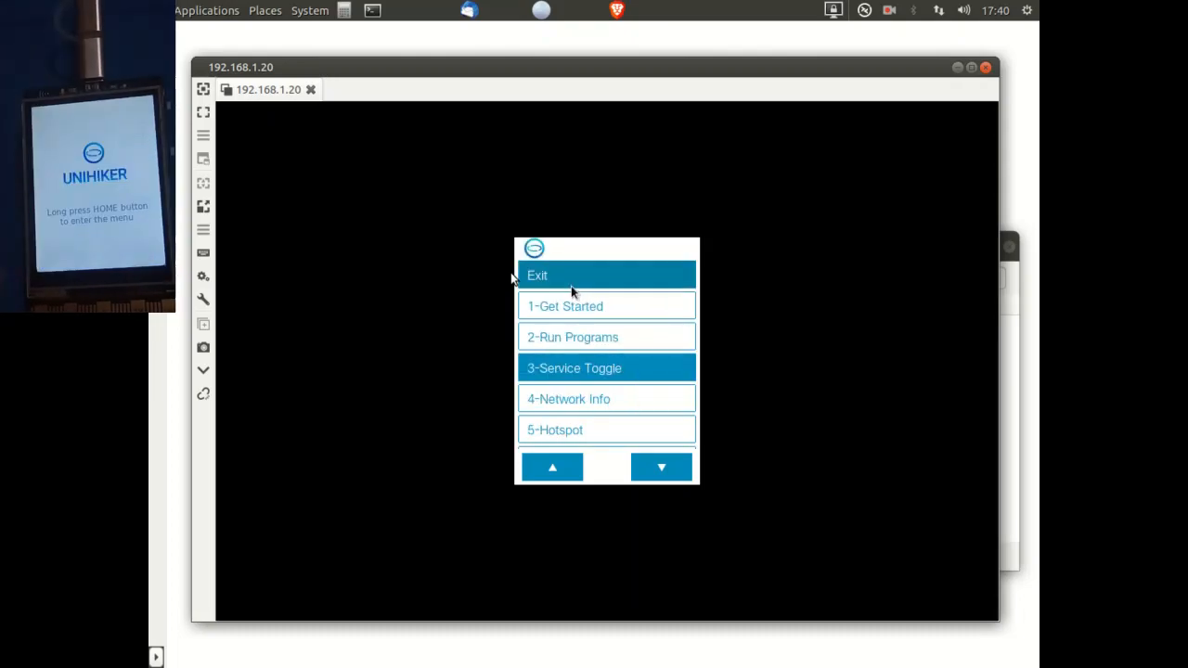
{"action": "left_click", "coordinate": [575, 275]}
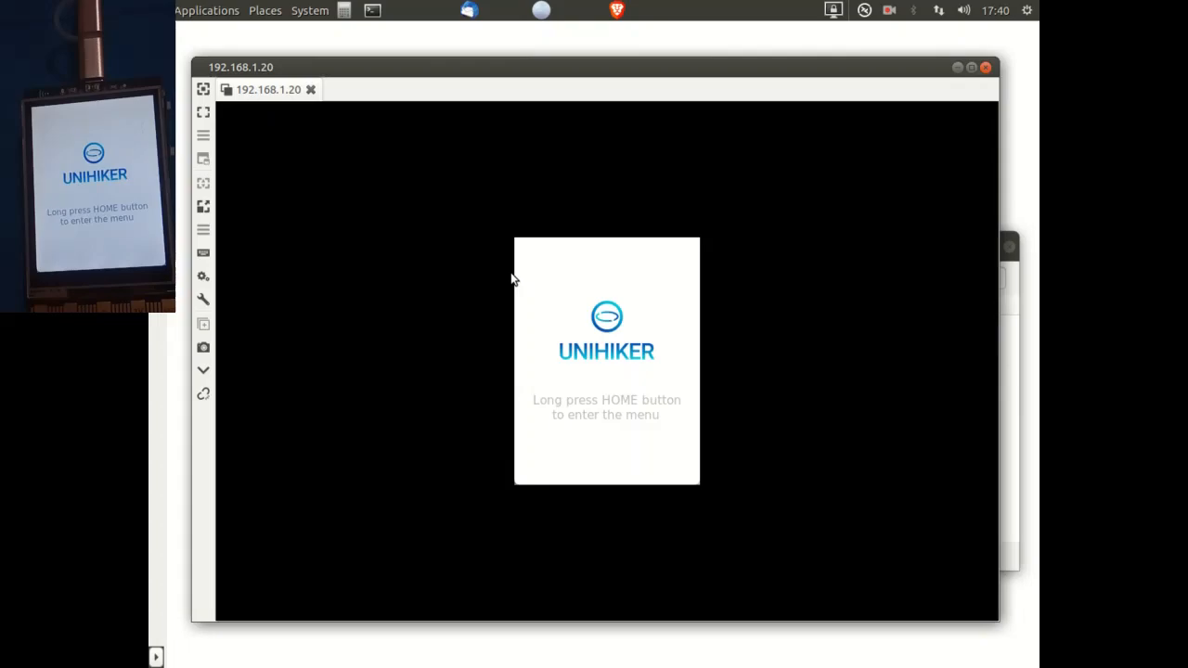
{"action": "mouse_move", "coordinate": [525, 264]}
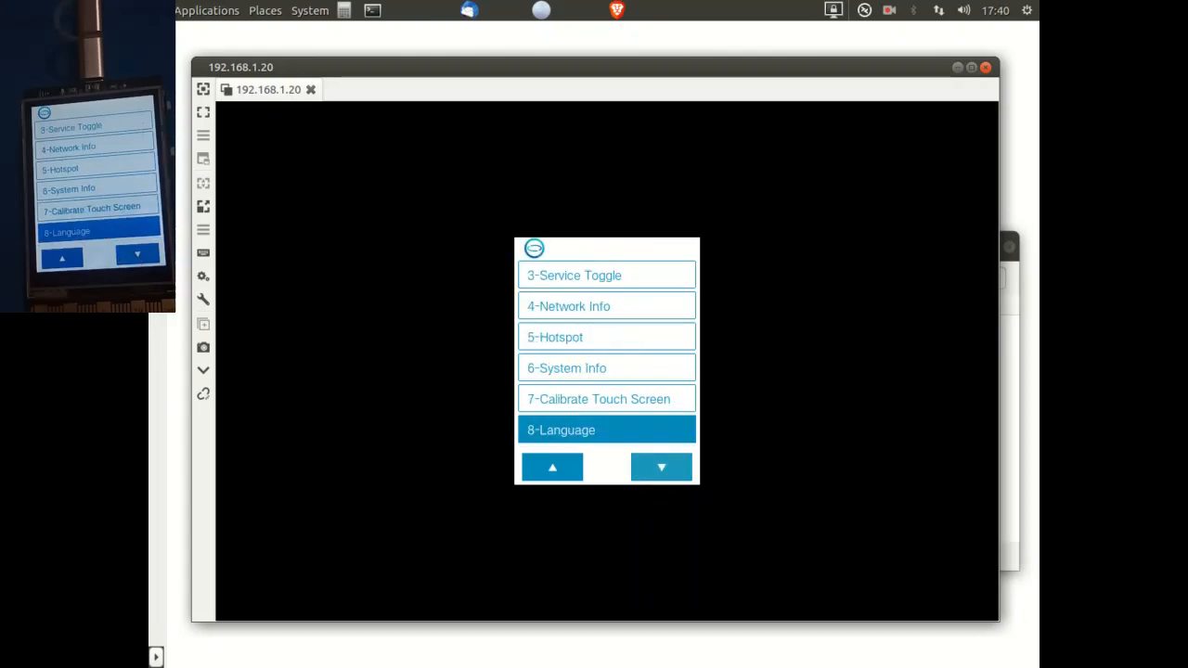
{"action": "mouse_move", "coordinate": [593, 387]}
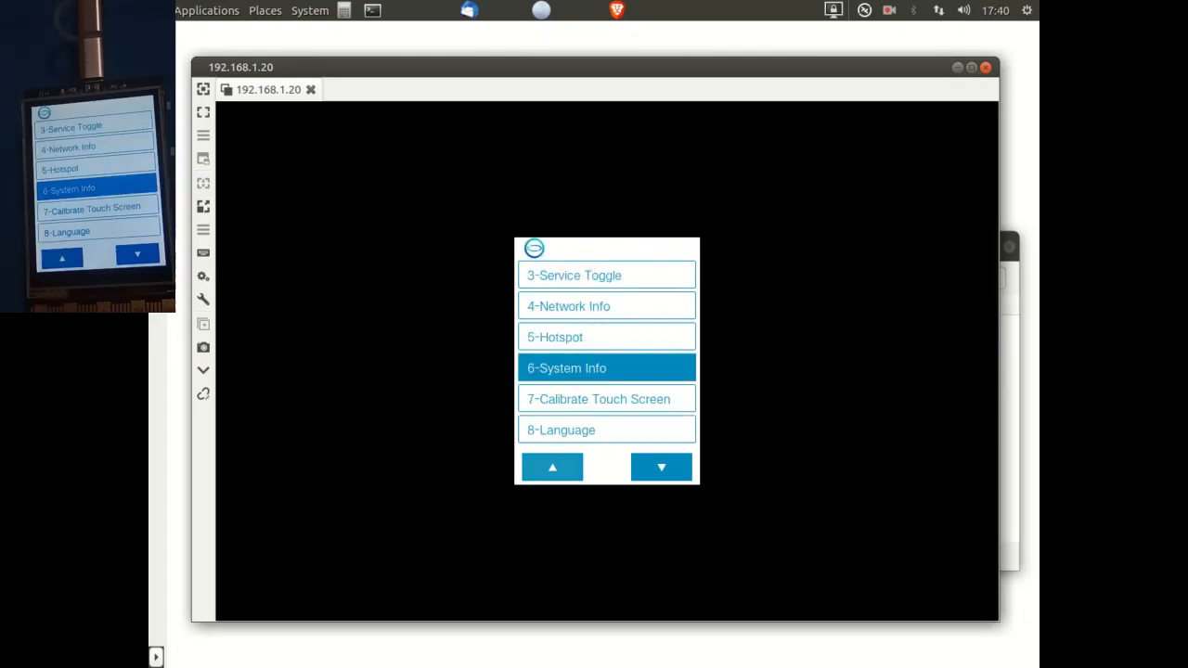
Step: Choose Run Programs on the UniHiker and enter the root/ folder
{"action": "left_click", "coordinate": [552, 467]}
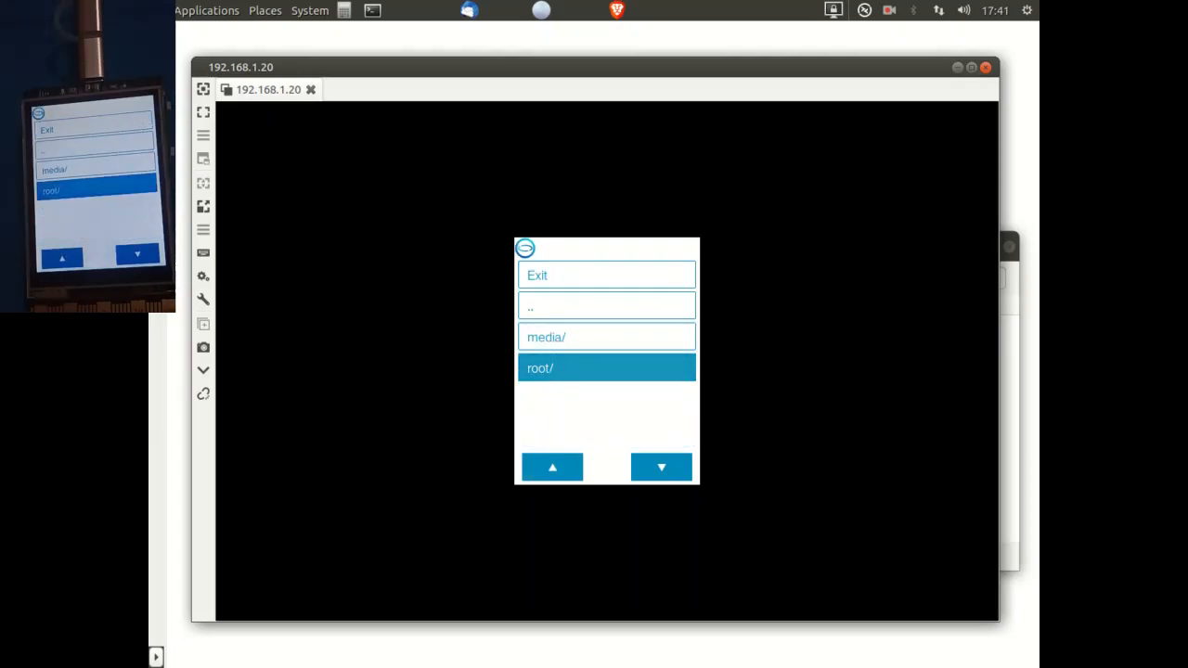
{"action": "left_click", "coordinate": [606, 367]}
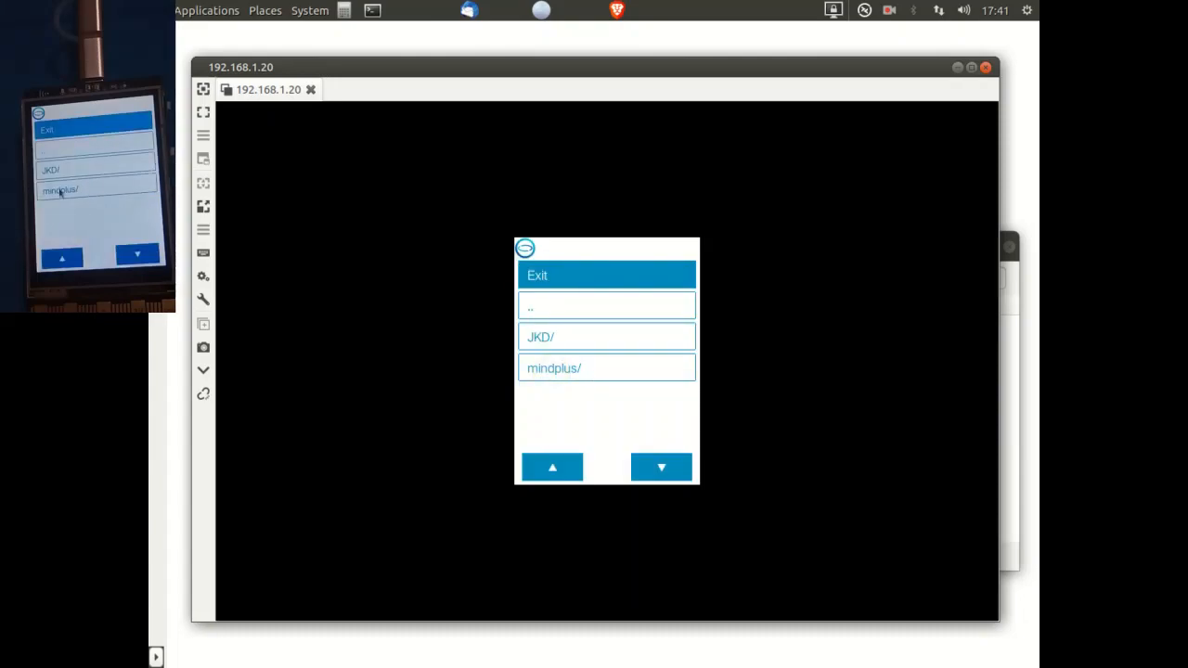